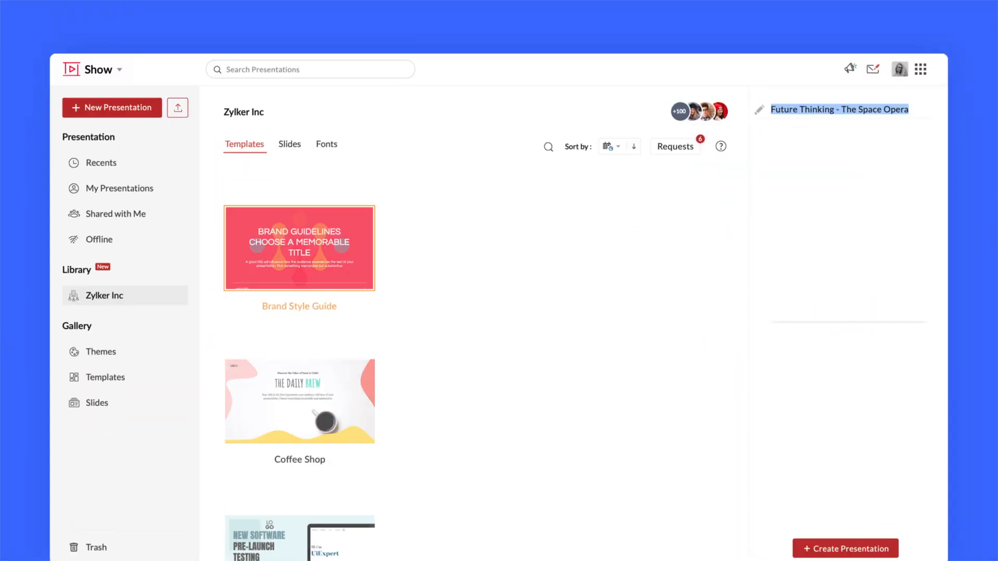
Step: Switch the Zylker Inc library view from templates to its saved slides
click(288, 144)
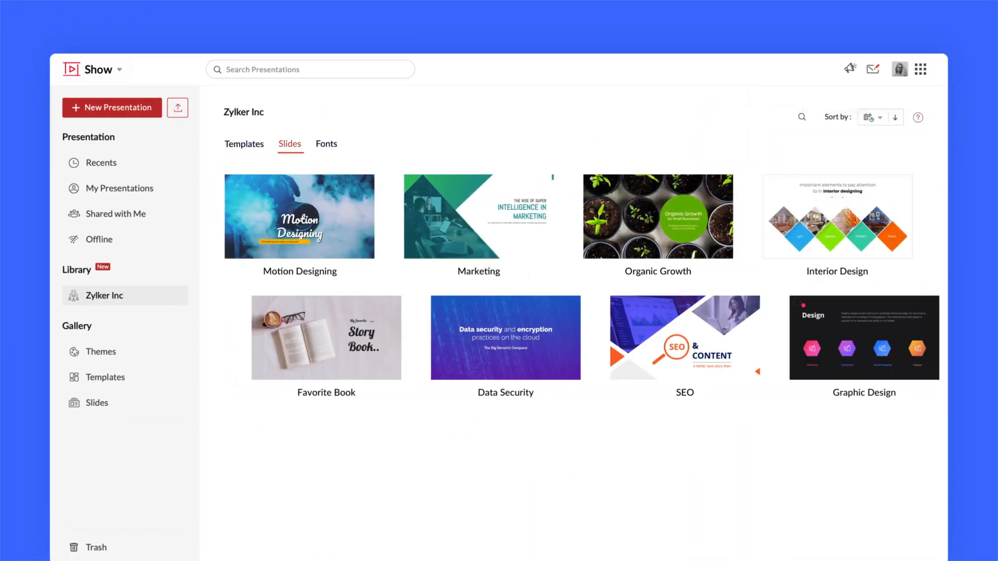
click(326, 144)
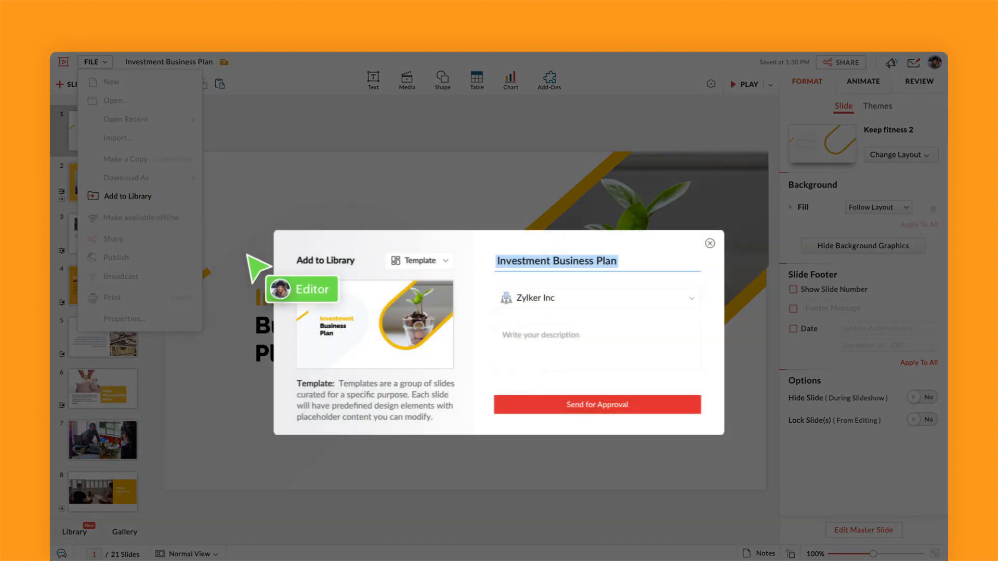
Step: Send the Investment Business Plan template to Zylker Inc for approval
click(596, 405)
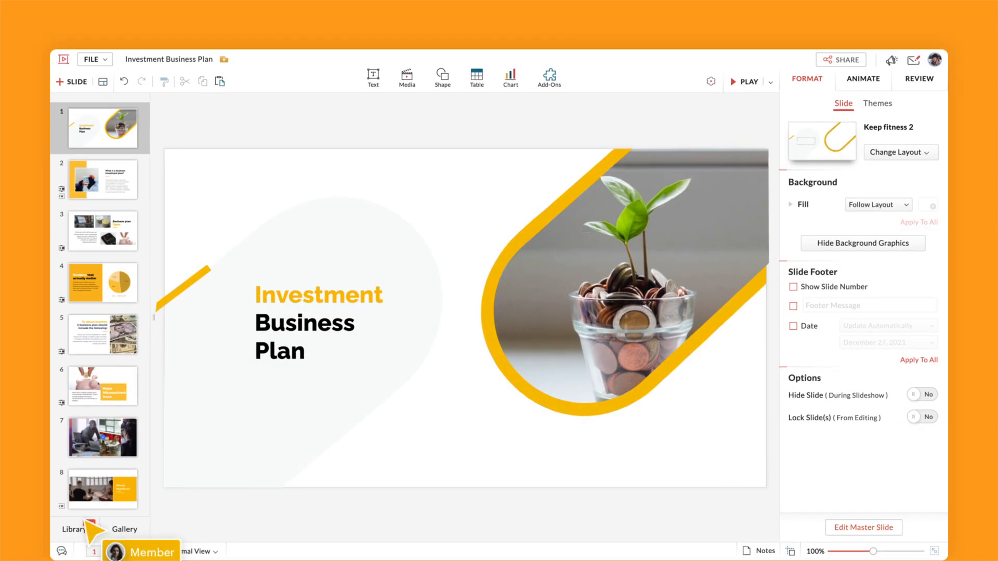
Step: Insert the Sales Data slide from the organization library into the deck
click(73, 529)
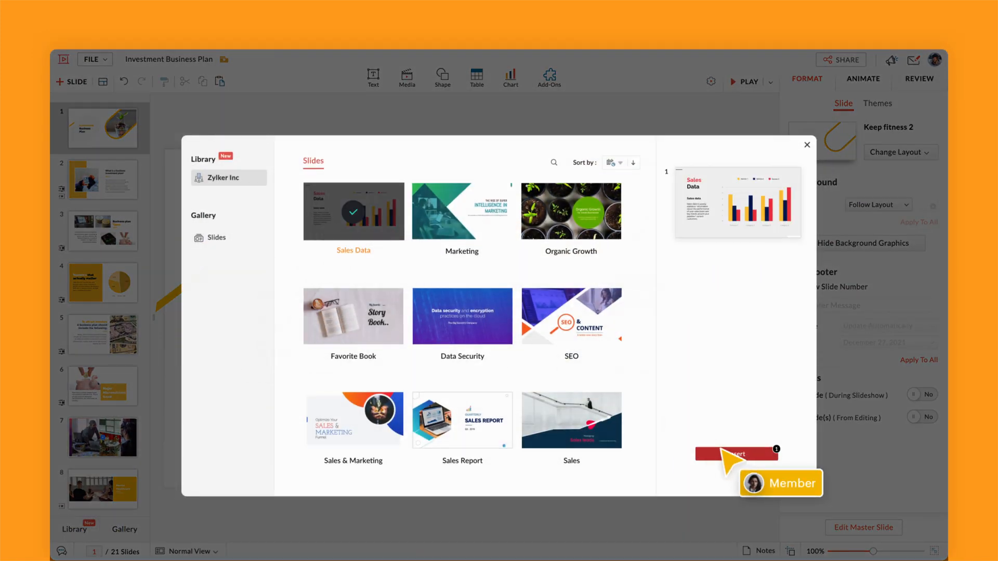
click(735, 454)
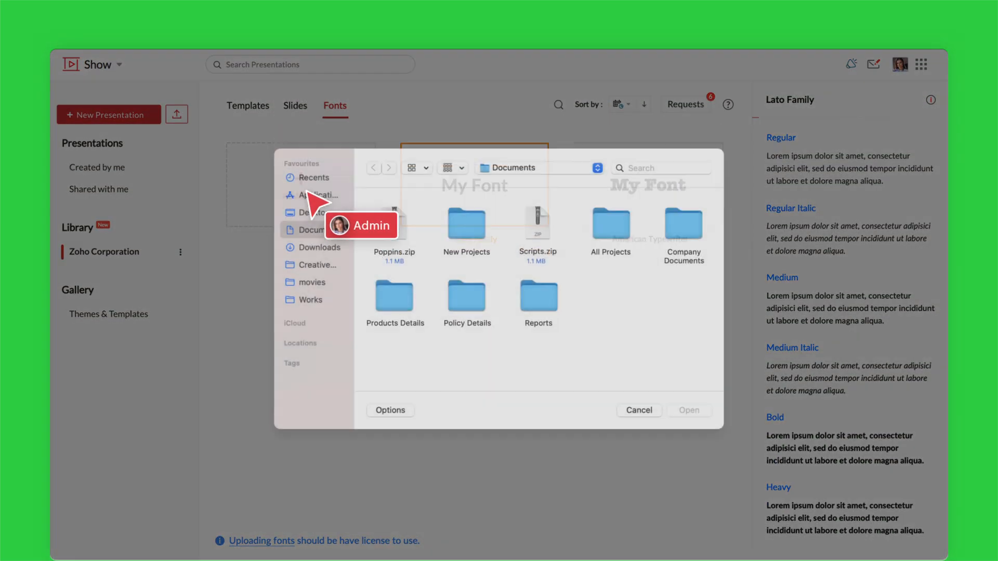
Step: Confirm the selected font file in the file dialog to start its upload
click(689, 410)
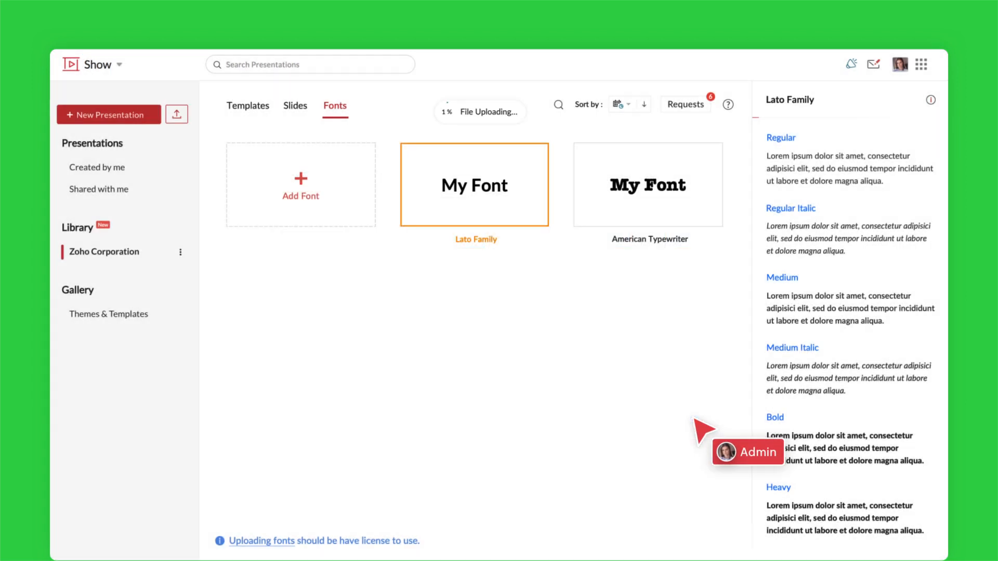